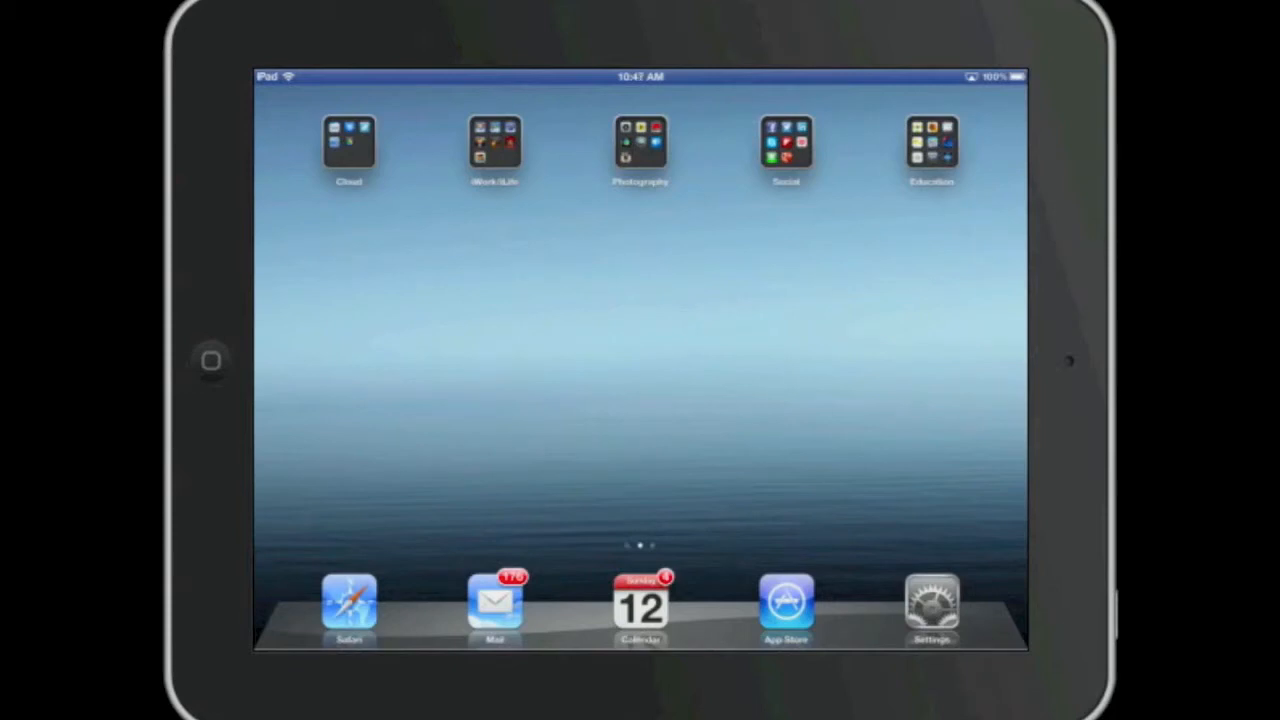
# Launch the App Store from the home screen to its Featured page
pyautogui.click(784, 600)
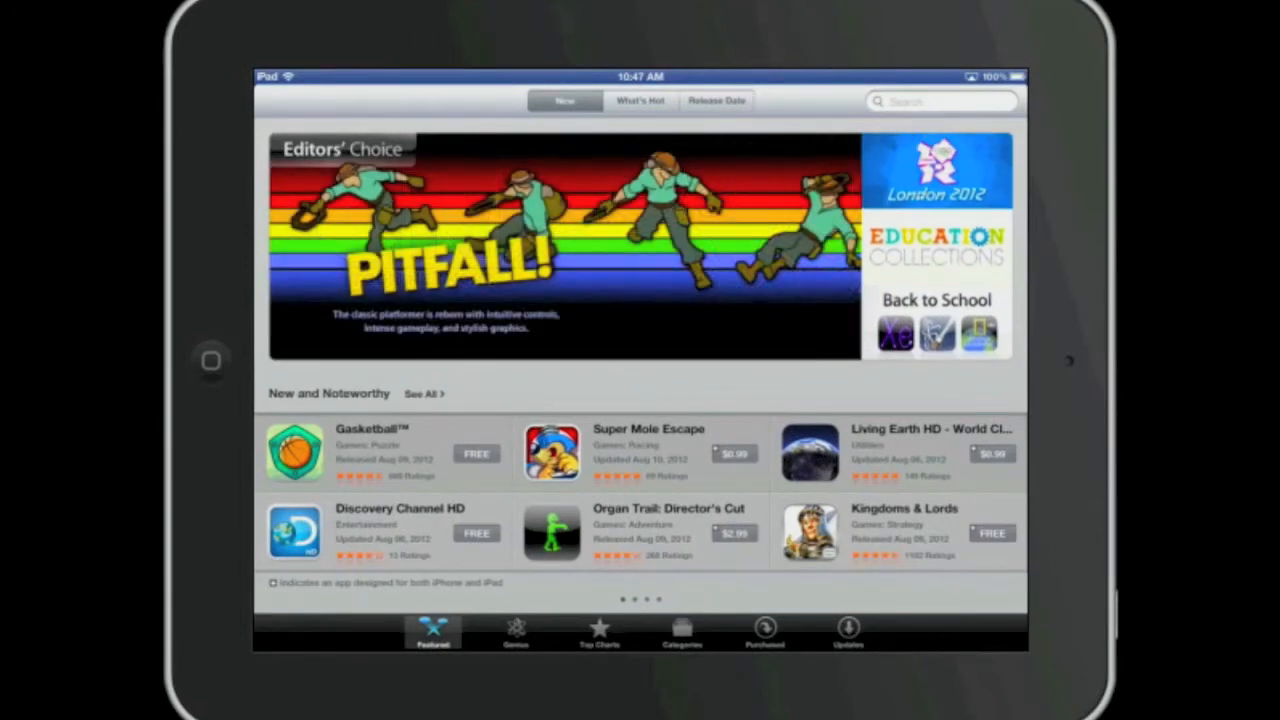
pyautogui.click(764, 632)
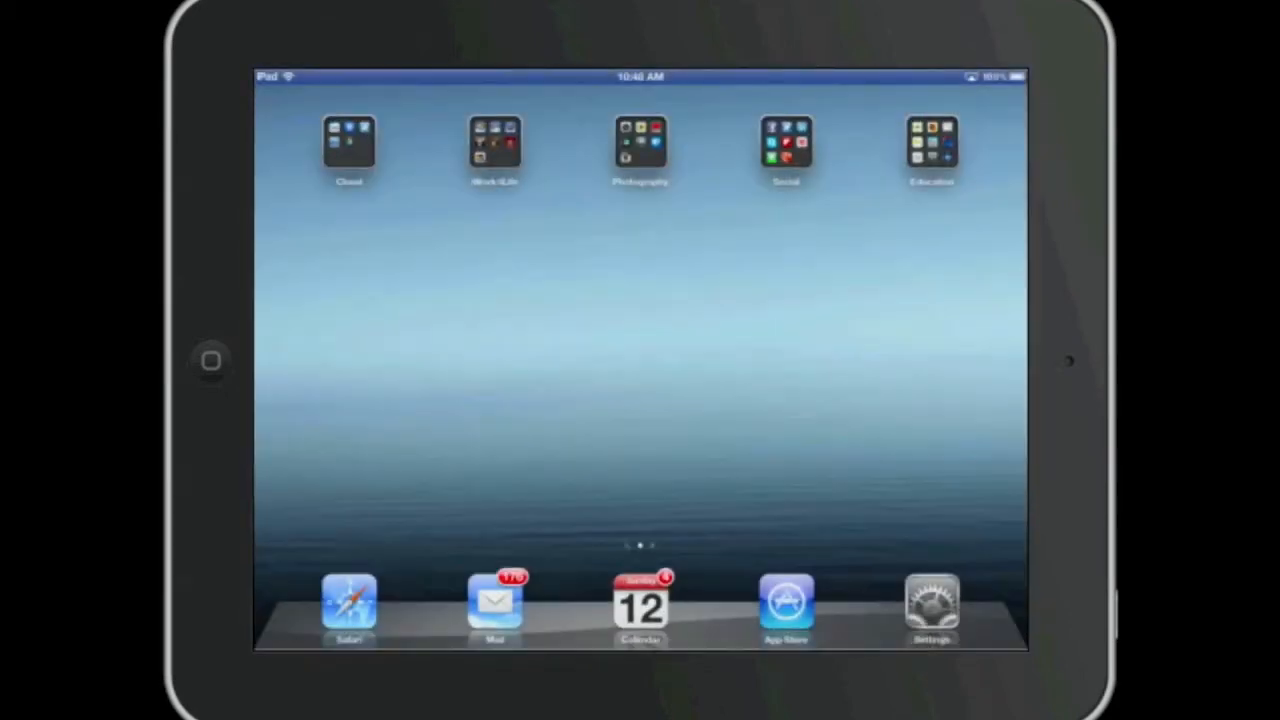
# Swipe across the iPhone home screen to reach the App Store
pyautogui.hscroll(-3)
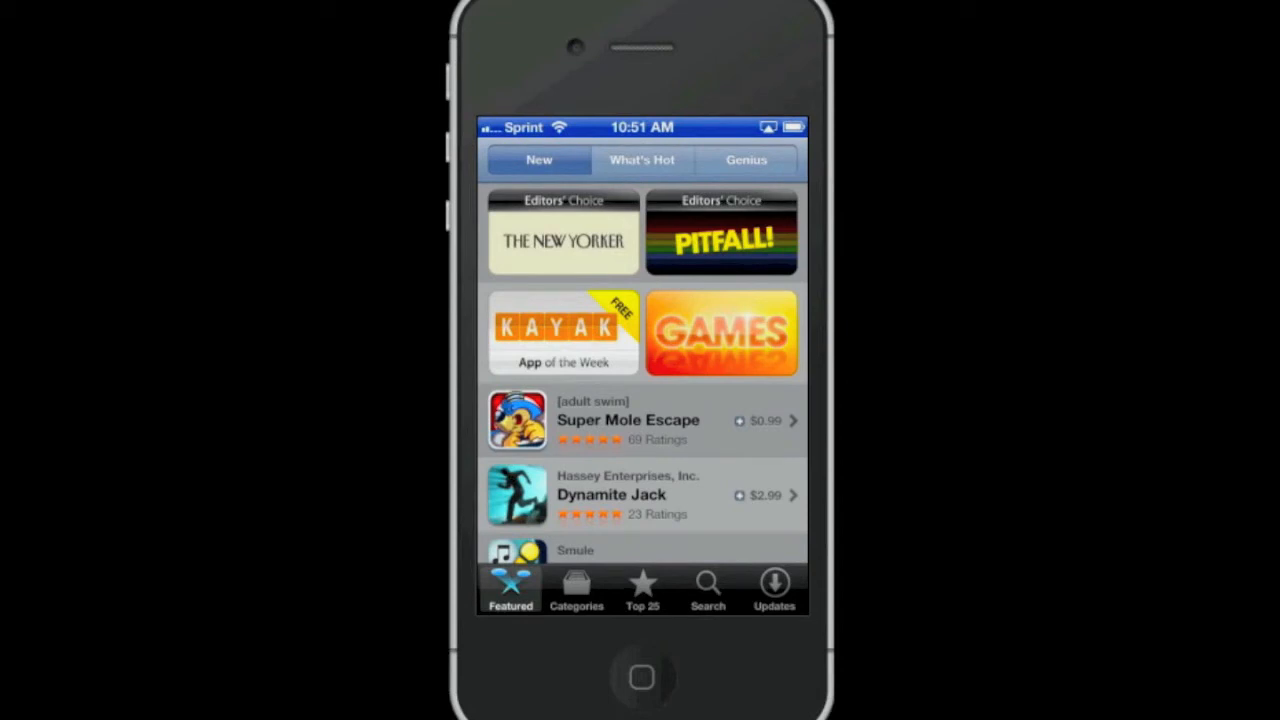
# Show the Purchased list filtered to 'Not On This iPhone'
pyautogui.click(772, 586)
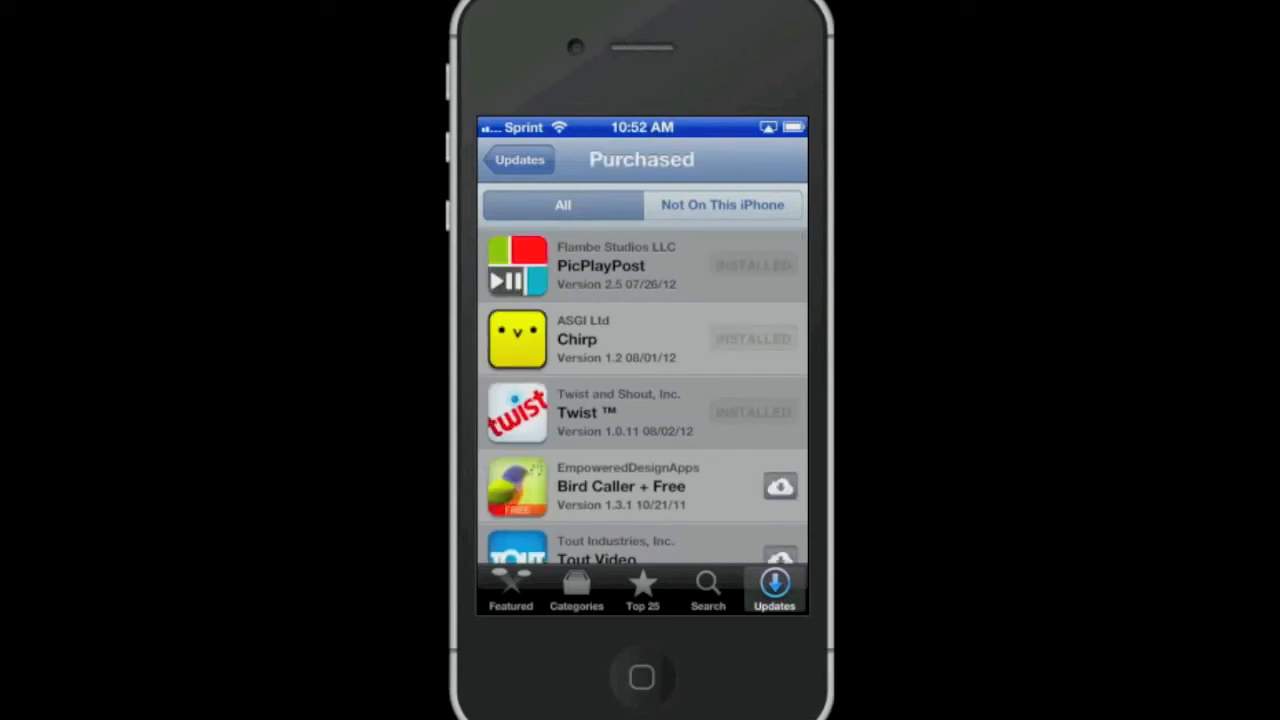
pyautogui.click(722, 204)
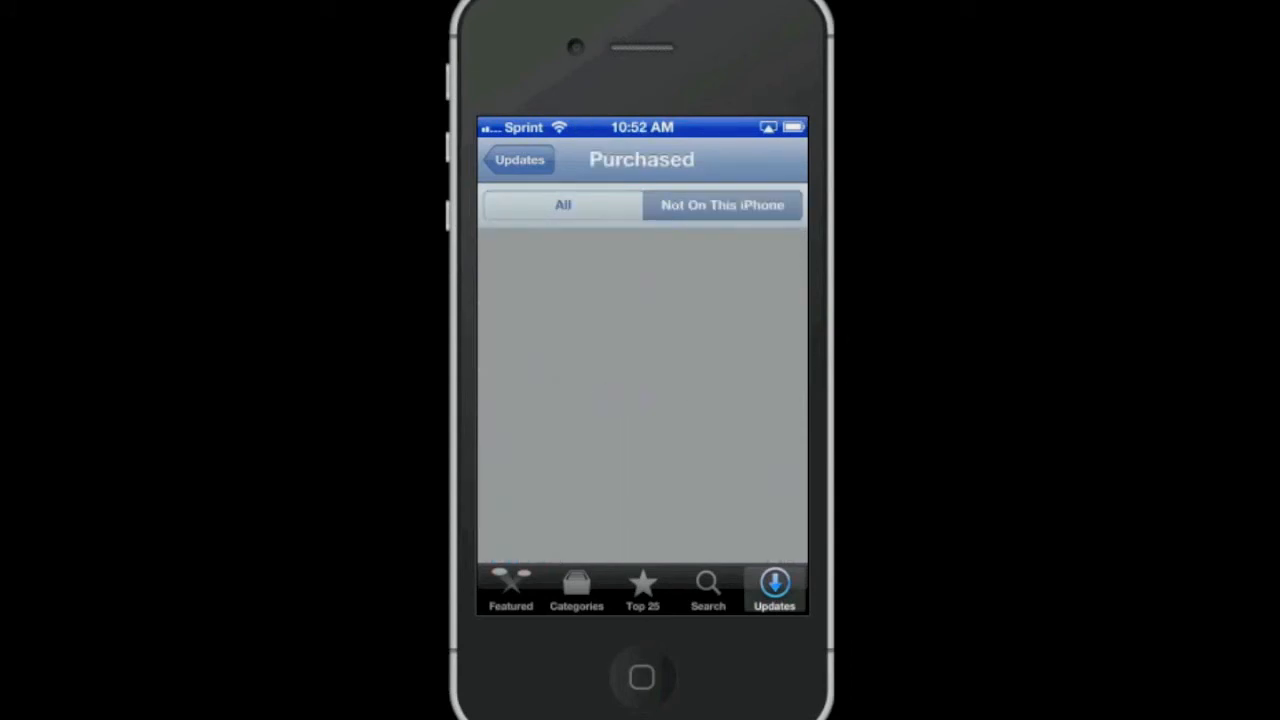